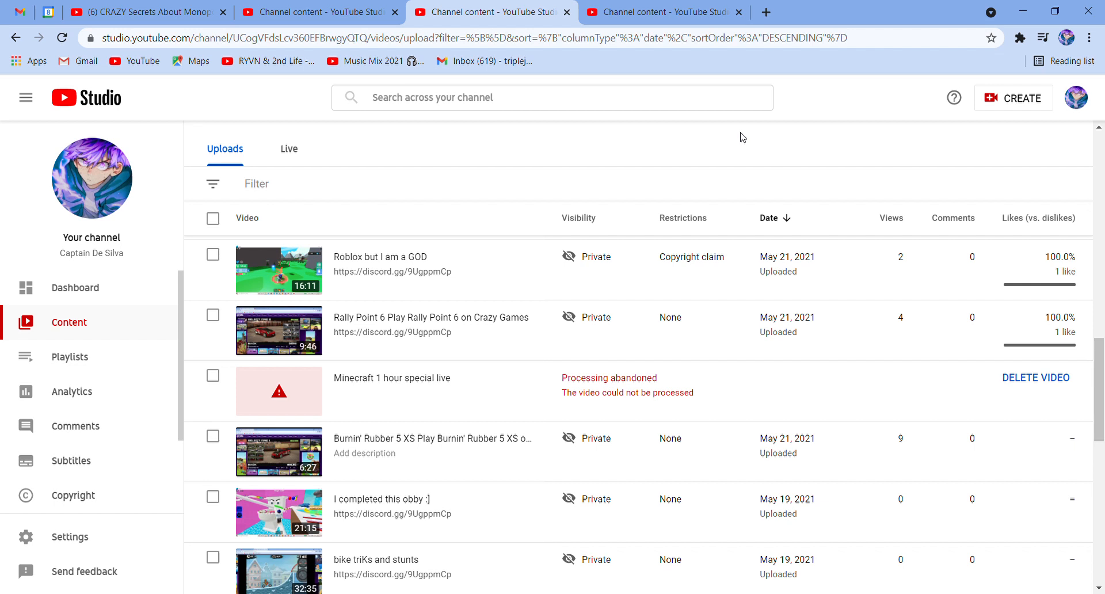
mouse_move(771, 206)
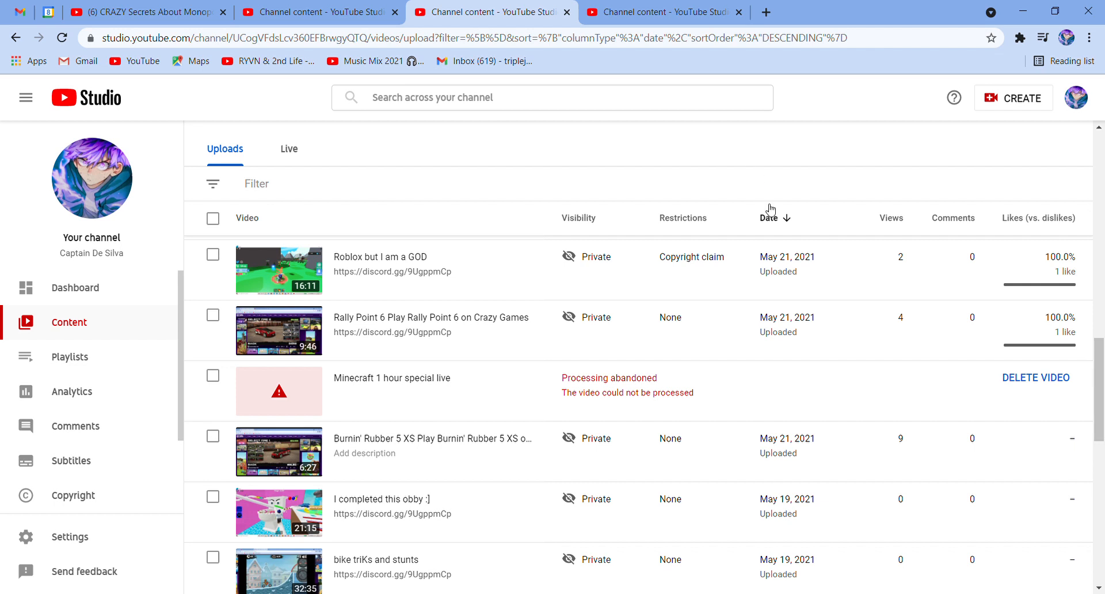
Locate Car Crashers [crazy GAMES] and the hardcore racing video and start setting their visibility to Public.
scroll(down, 3)
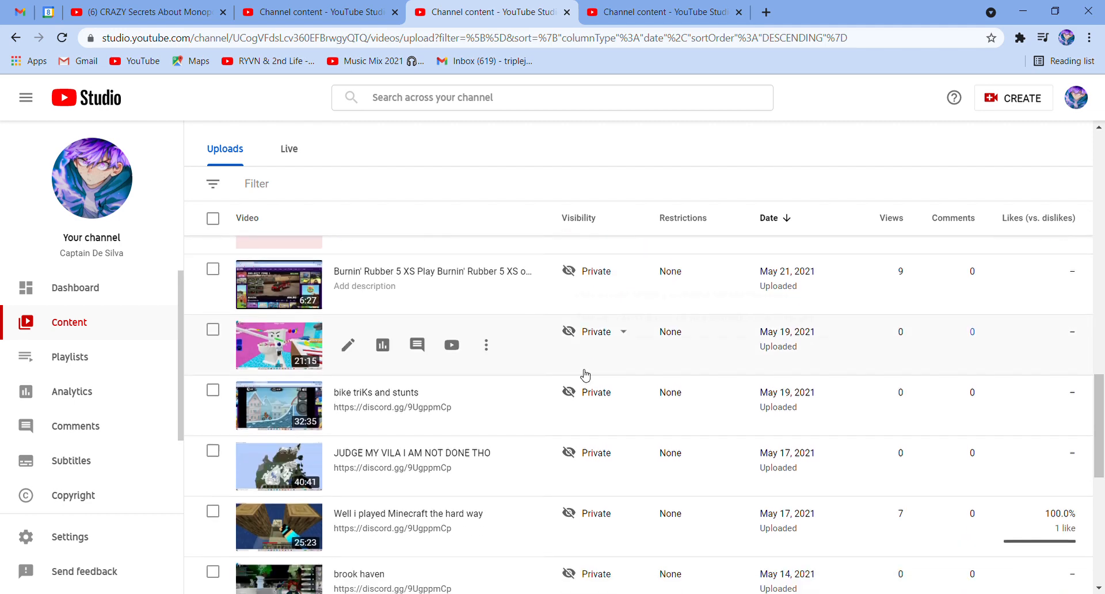
scroll(down, 3)
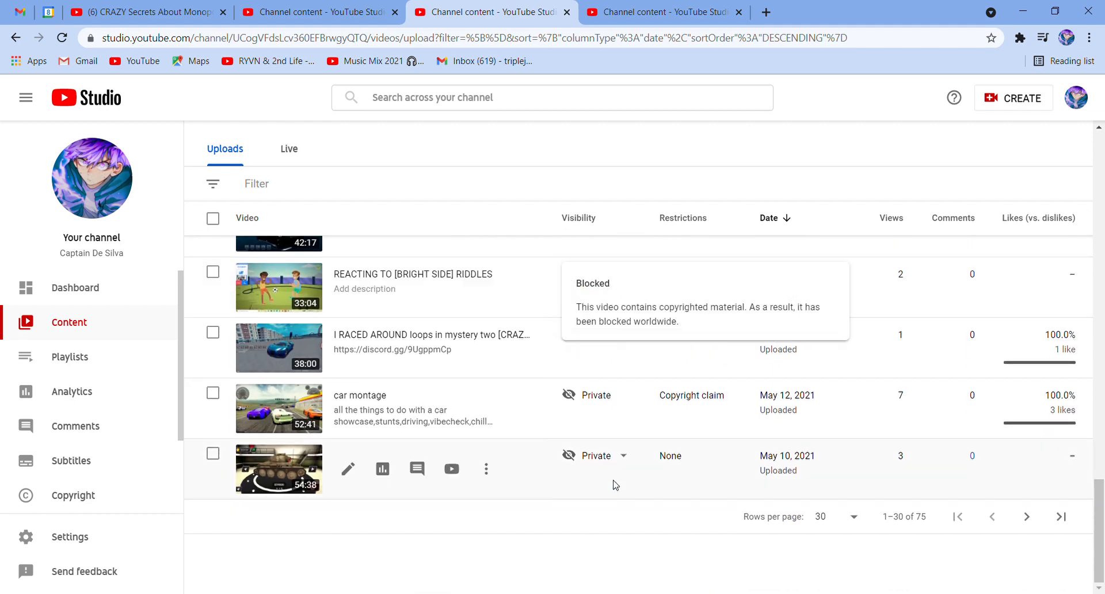
mouse_move(597, 456)
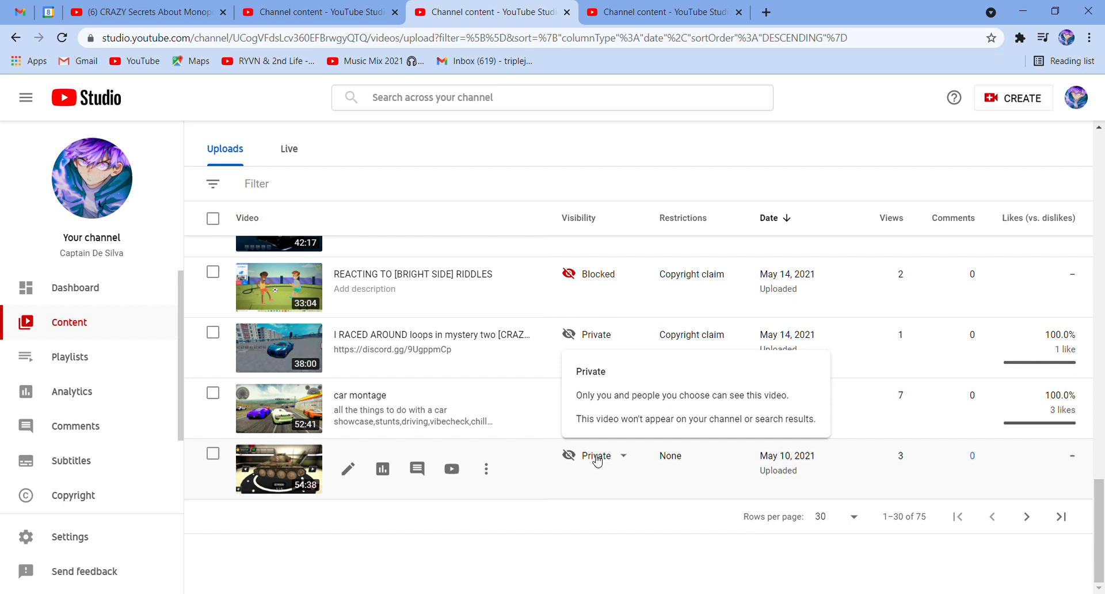
click(596, 456)
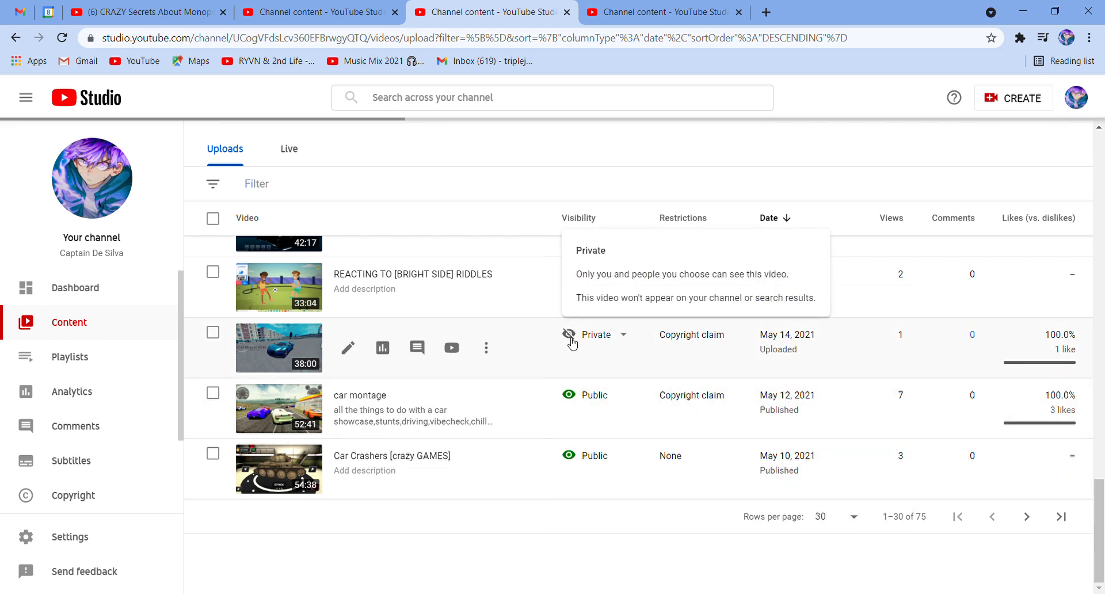
click(595, 334)
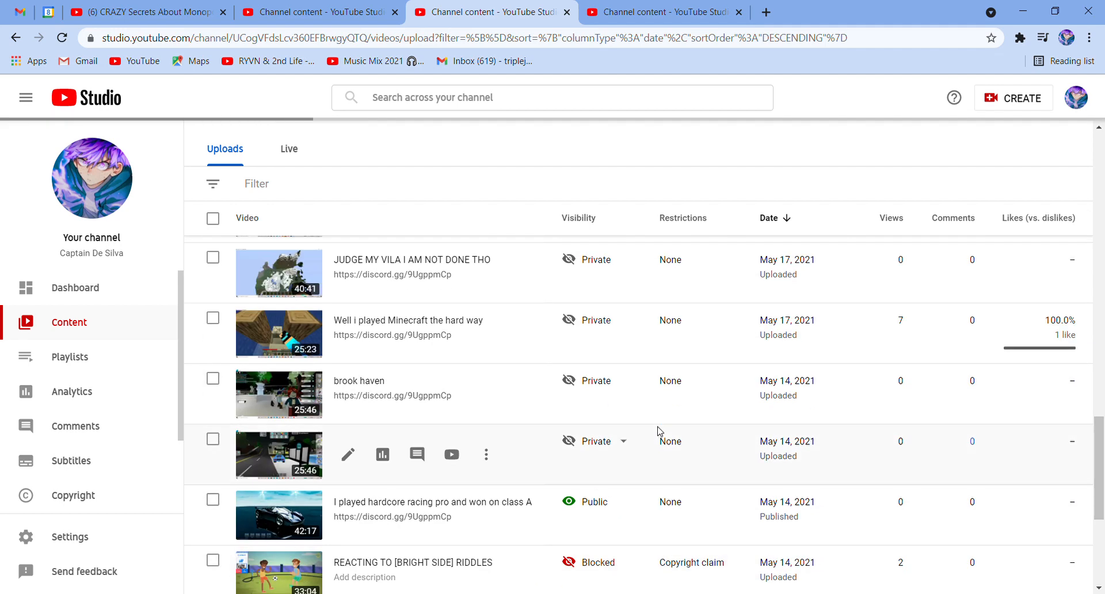
Set roblox brookhaven short to Public and begin changing brook haven's visibility.
click(622, 441)
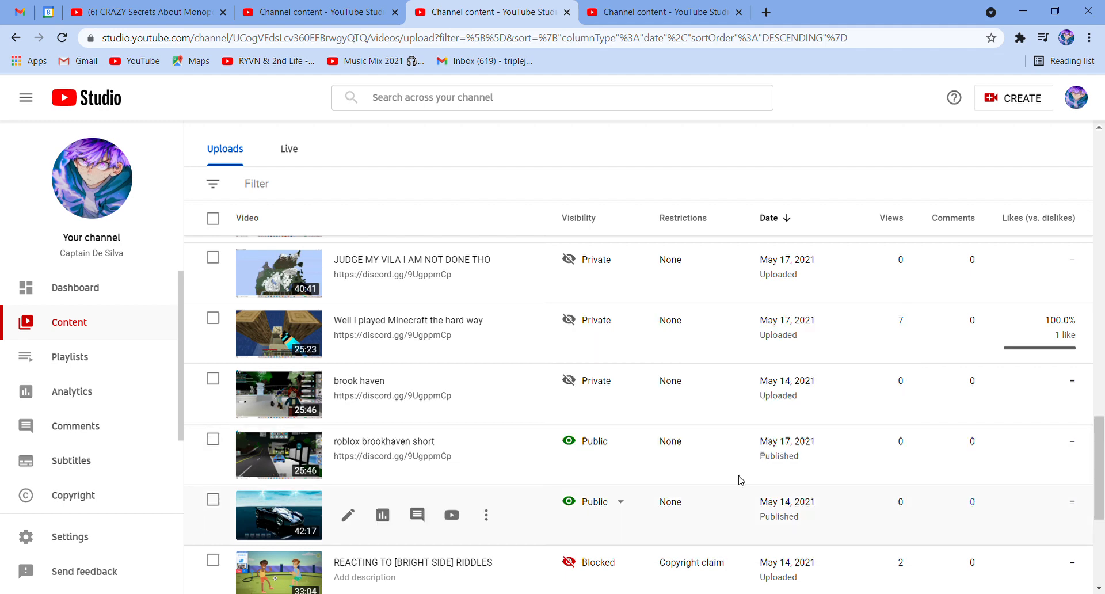
click(594, 500)
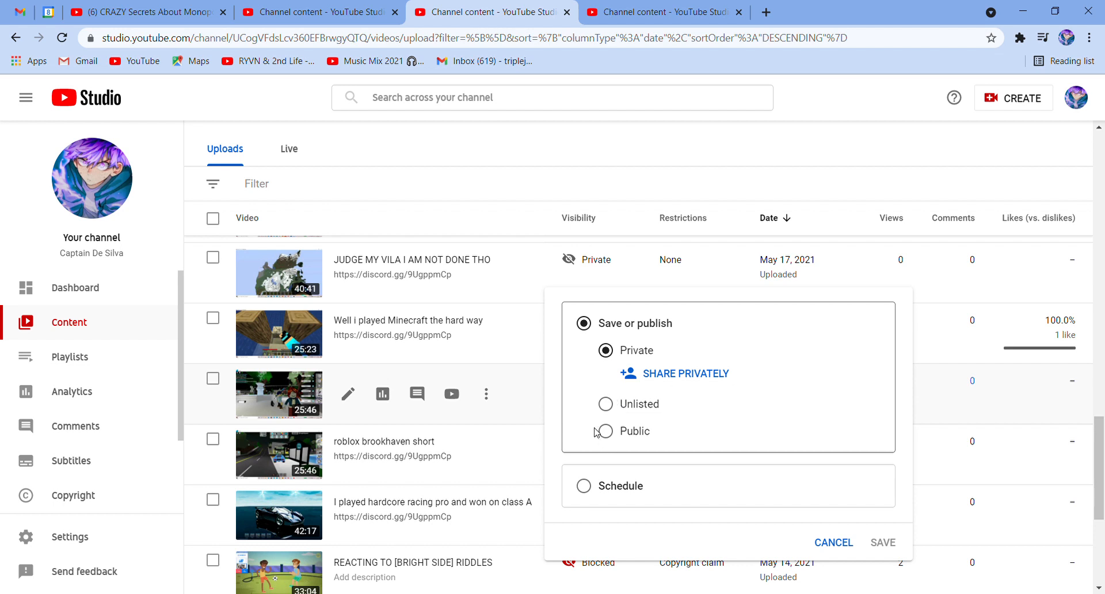
Publish brook haven as Public.
click(606, 431)
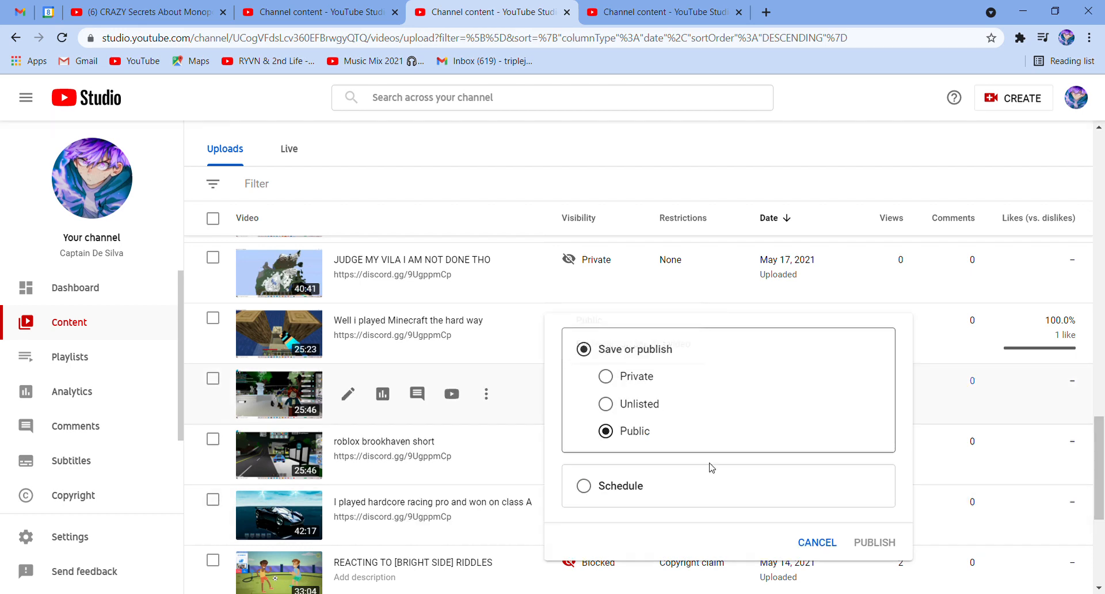
click(875, 543)
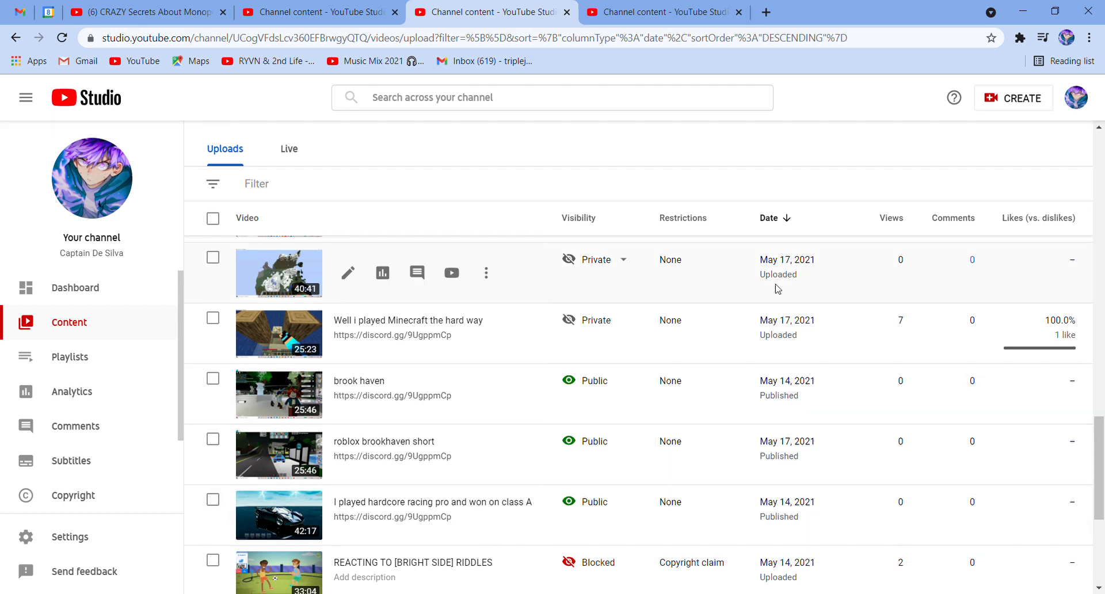
click(596, 260)
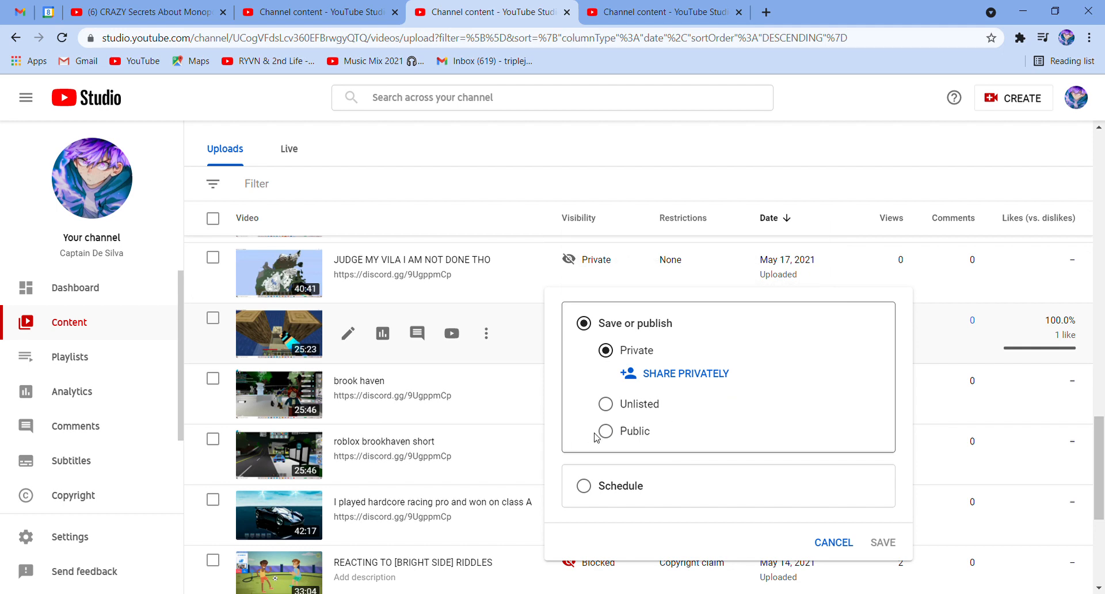
Publish Well I played Minecraft the hard way as Public and choose Public for JUDGE MY VILA.
click(606, 430)
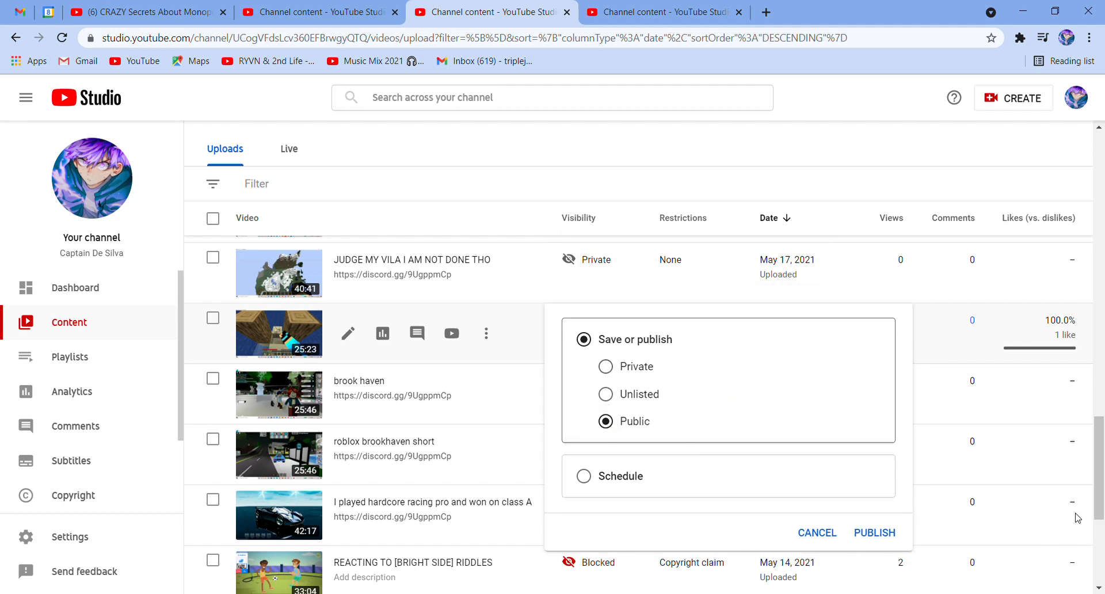
click(875, 532)
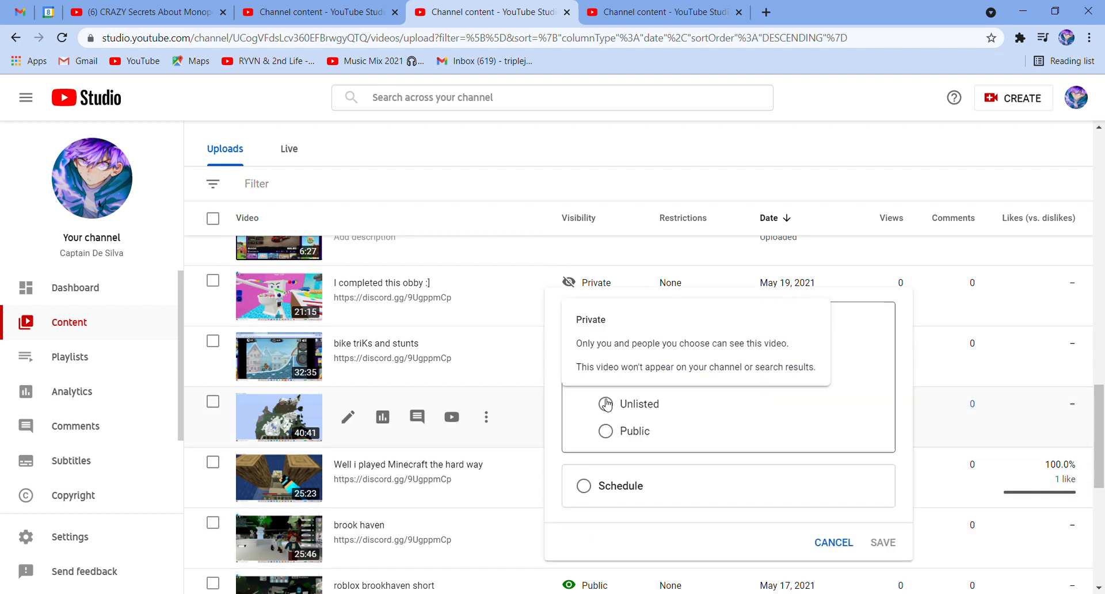
click(606, 430)
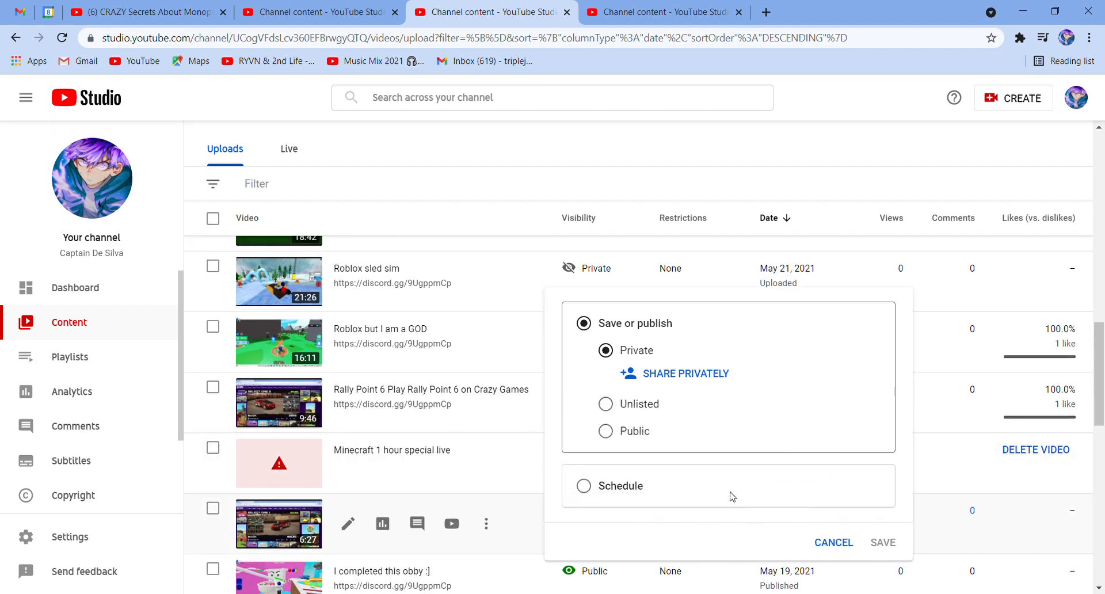
Make the Burnin' Rubber upload, Roblox but I am a GOD and Roblox sled sim Public.
click(606, 431)
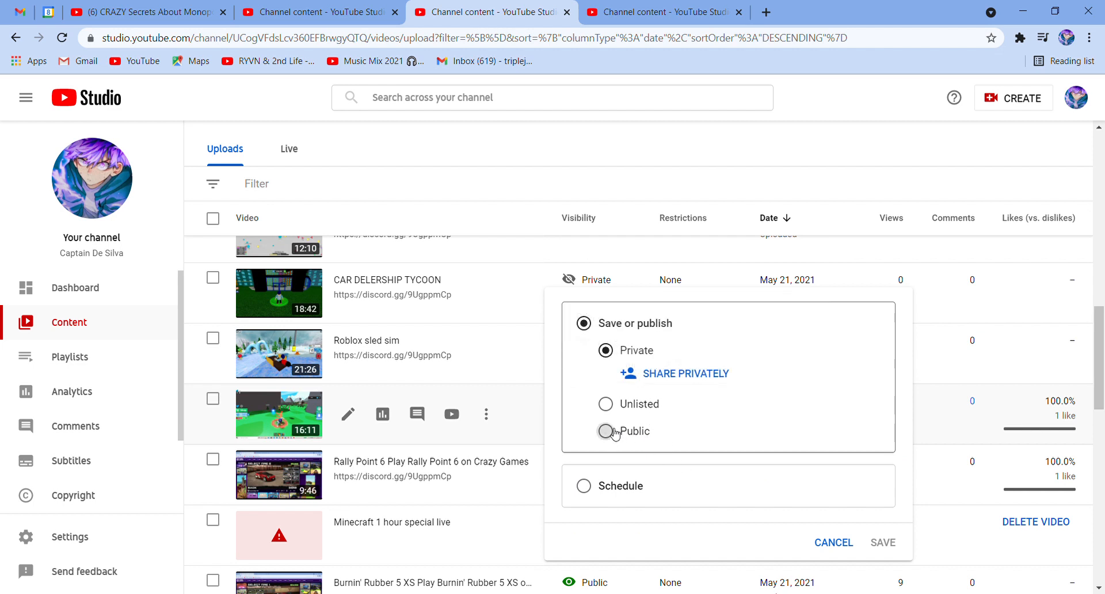
click(833, 543)
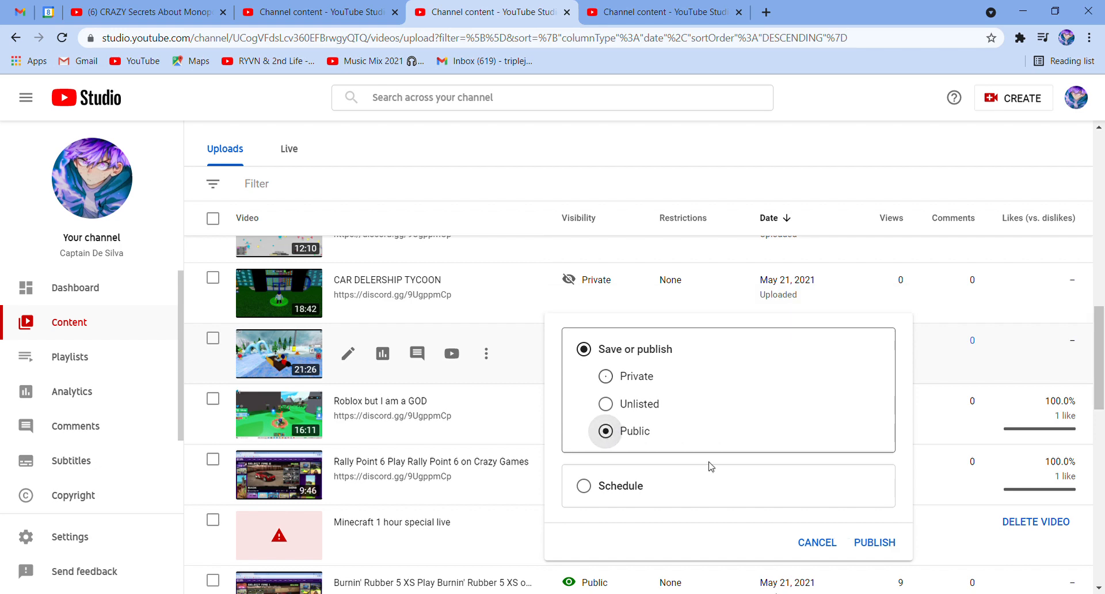
click(875, 543)
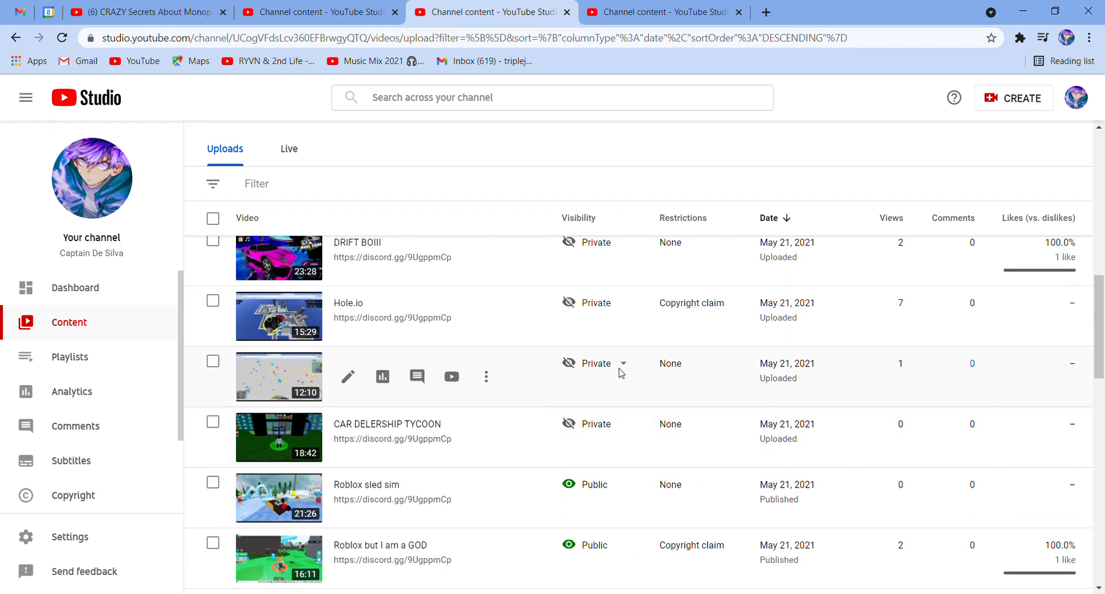
Make I SUK, Hole.io and DRIFT BOIII Public.
click(623, 363)
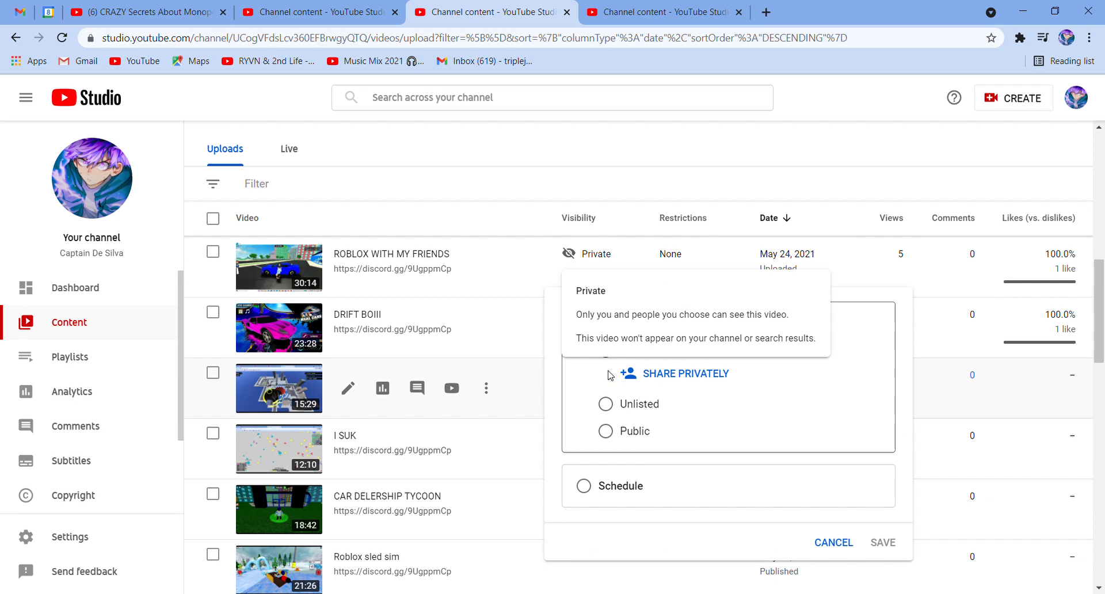
click(606, 431)
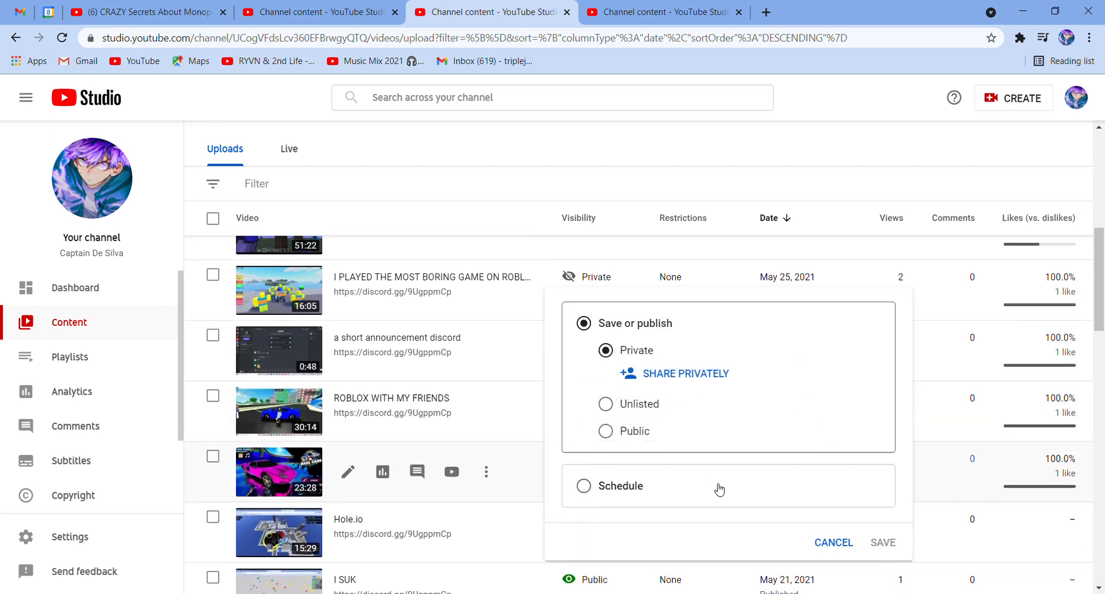
click(606, 431)
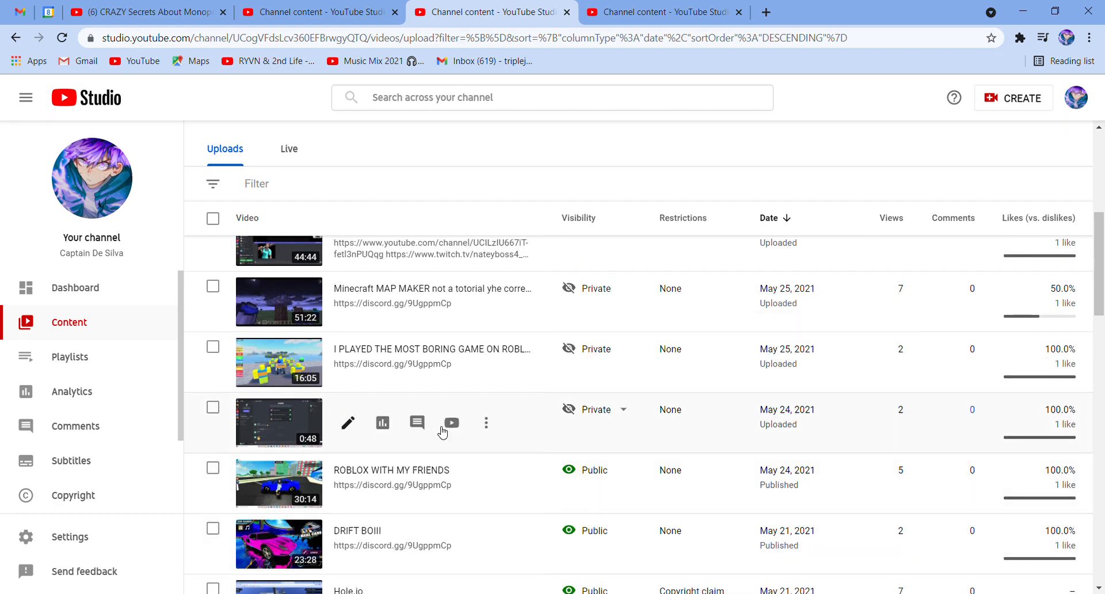
Set a private video to Public and start changing so u meet my BFF's visibility.
click(622, 409)
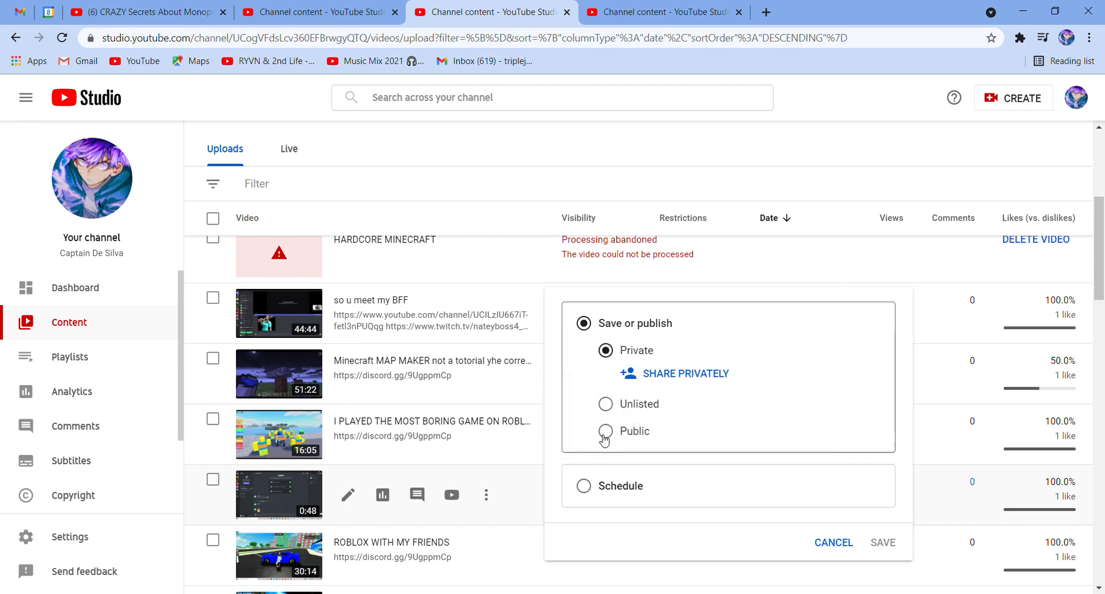
click(606, 431)
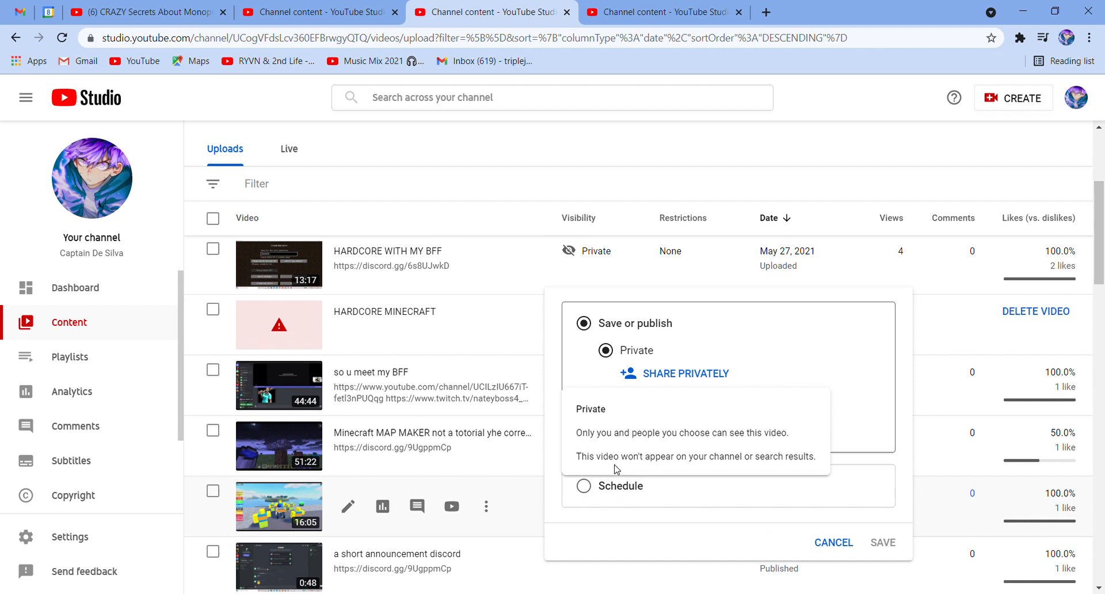
mouse_move(614, 452)
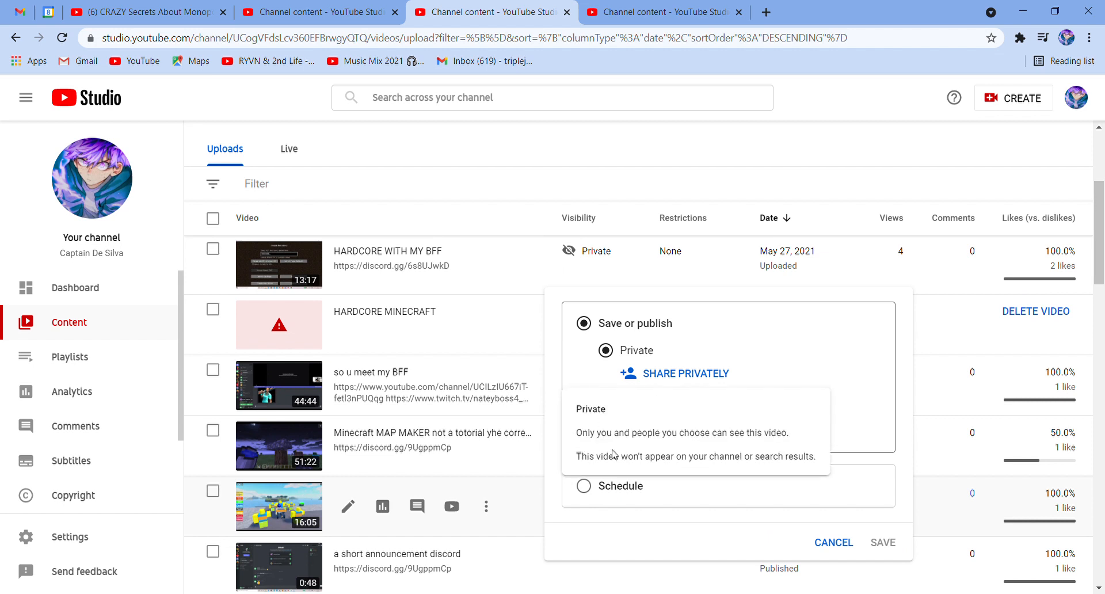
mouse_move(591, 500)
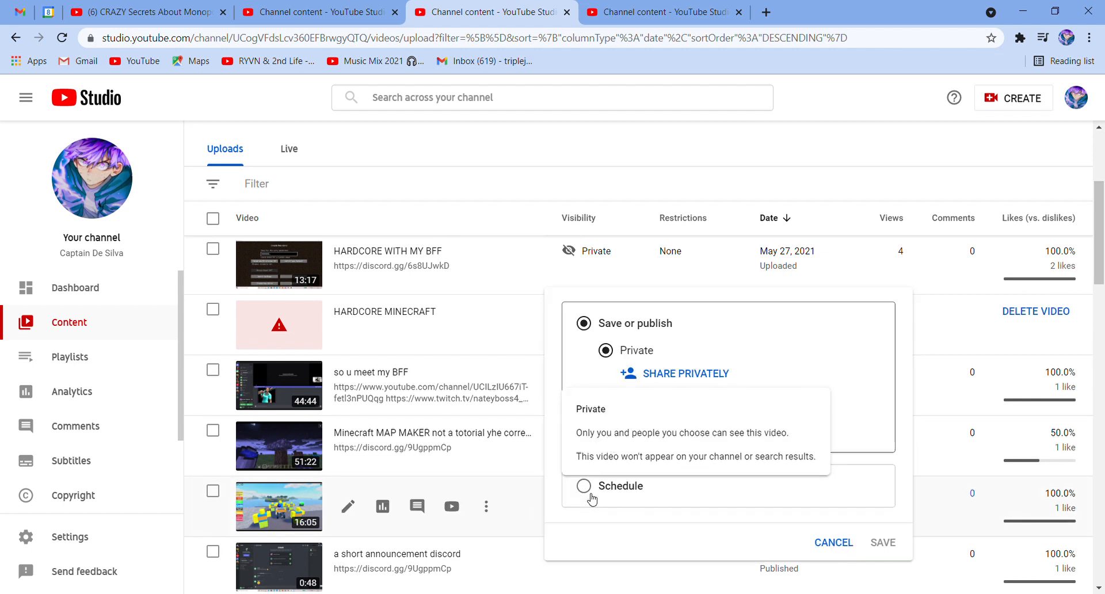
click(582, 430)
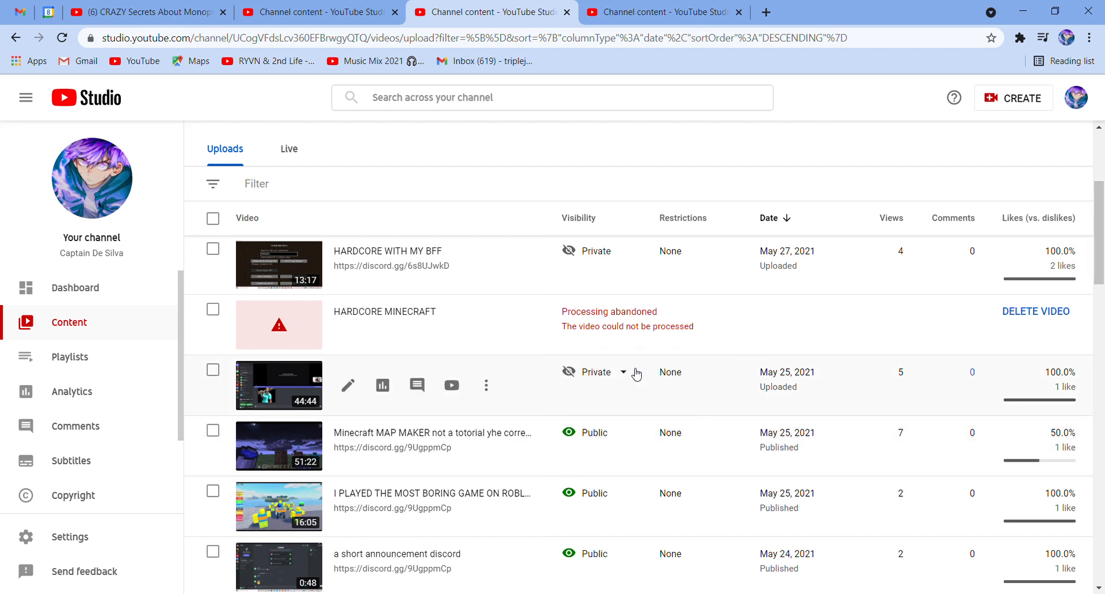
click(623, 372)
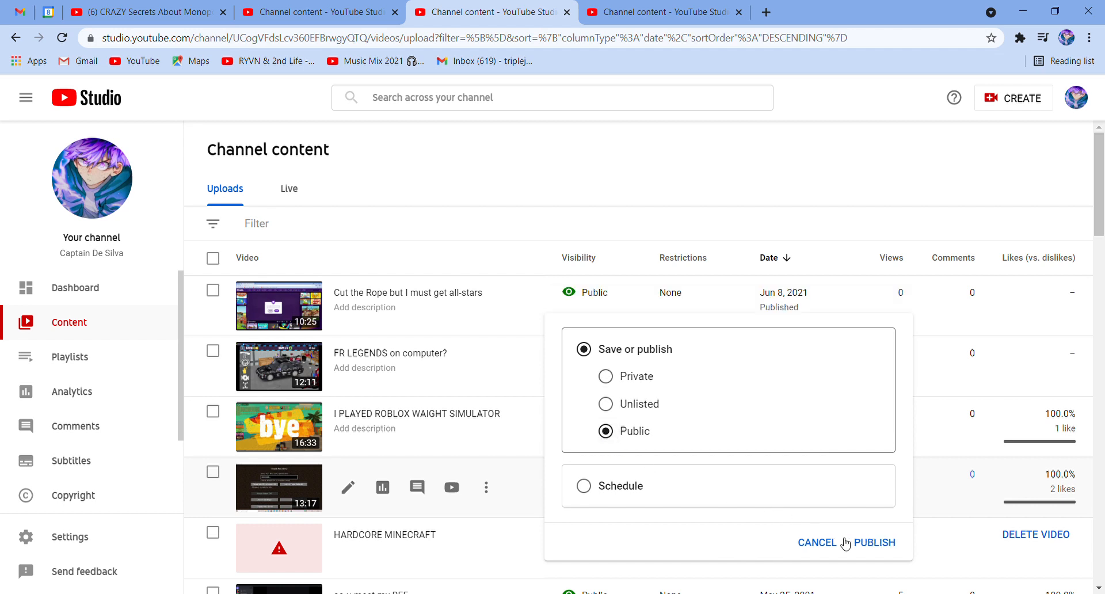
Publish HARDCORE WITH MY BFF as Public and switch I PLAYED ROBLOX WAIGHT SIMULATOR to Public.
click(875, 542)
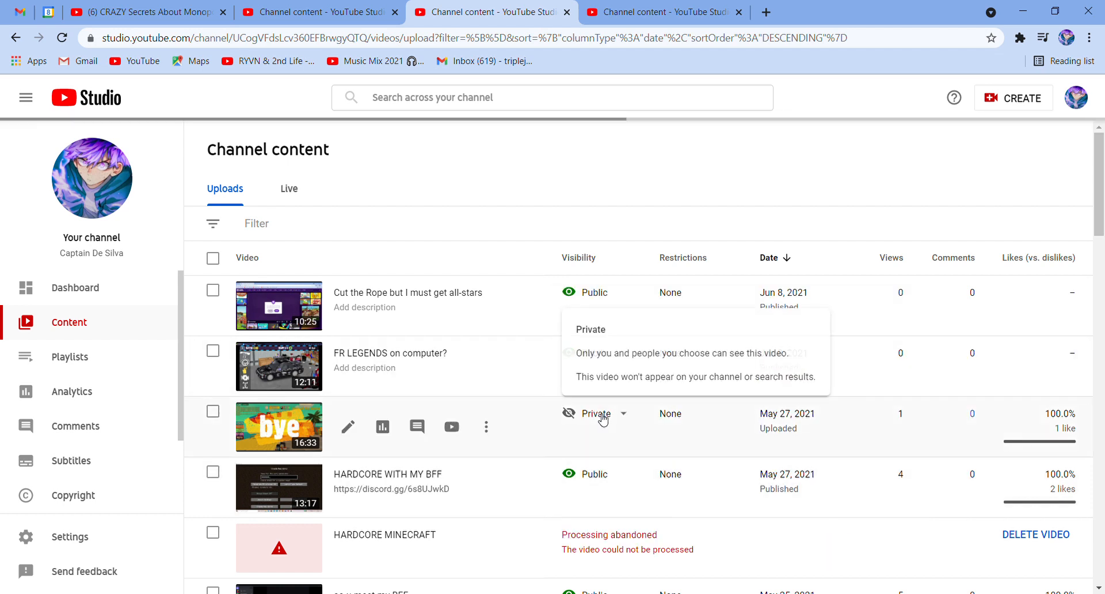
click(596, 414)
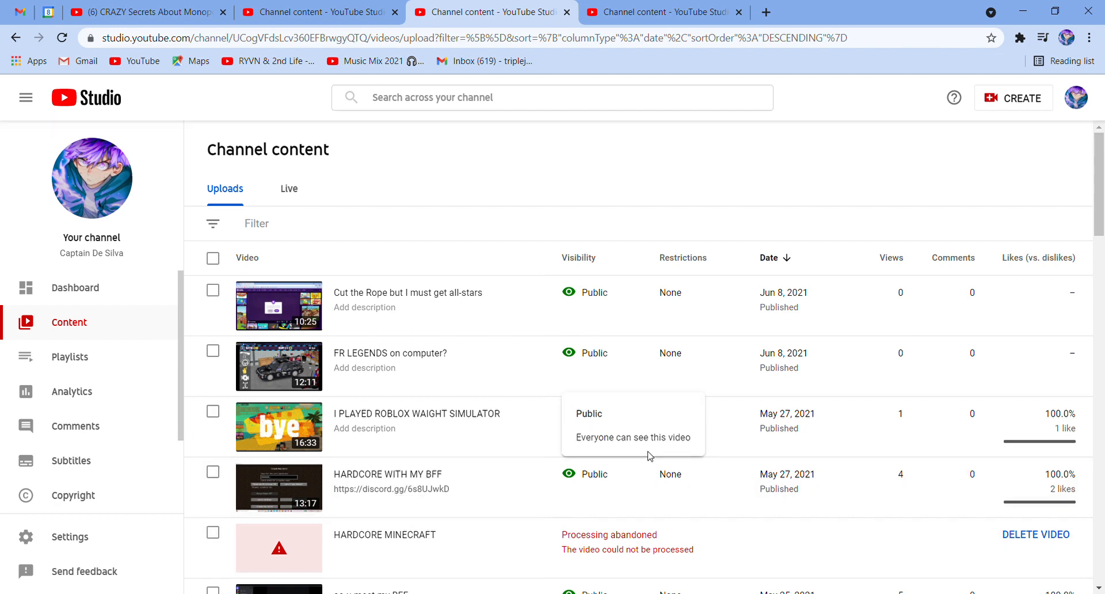
scroll(down, 3)
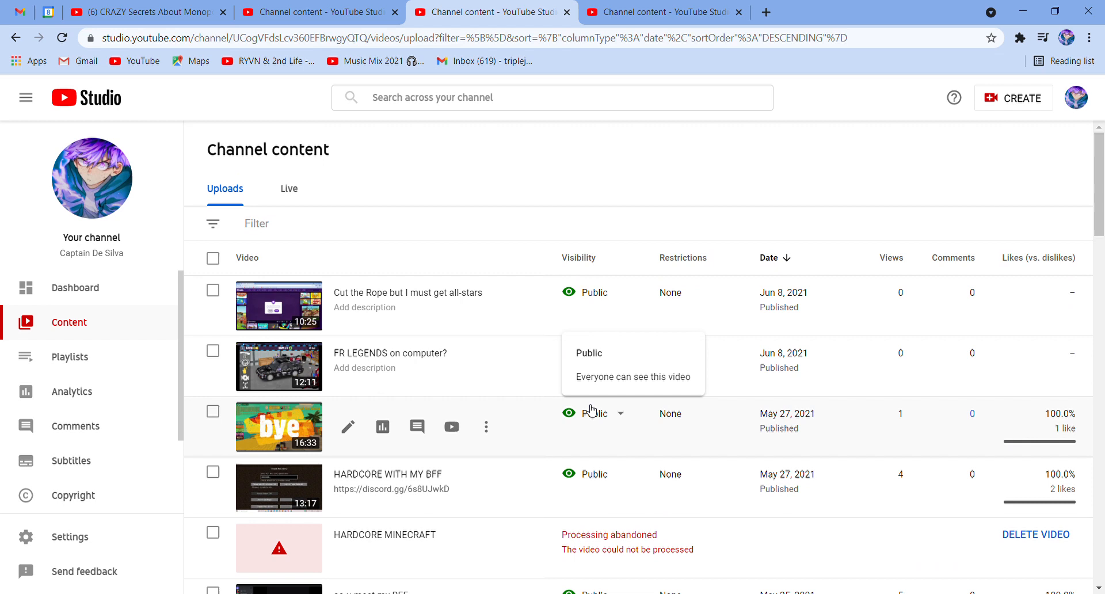
mouse_move(278, 397)
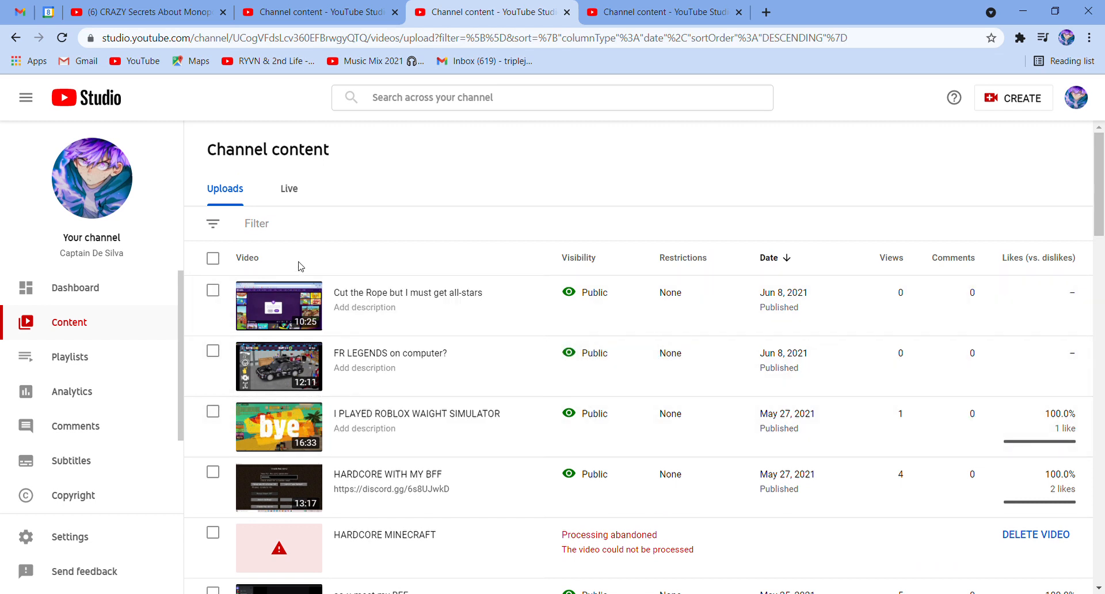
mouse_move(1010, 103)
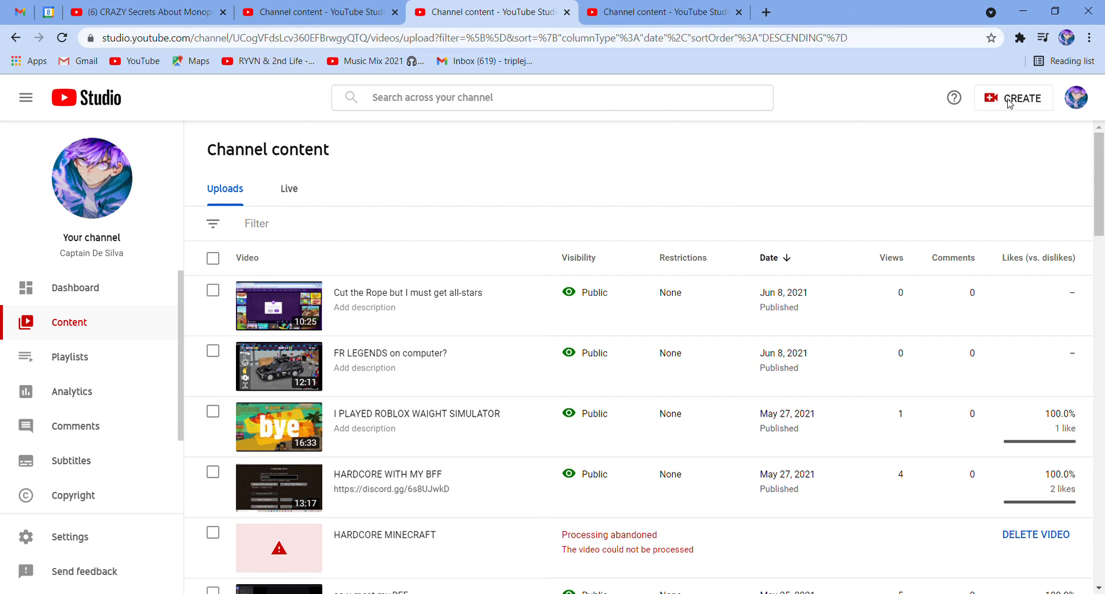
mouse_move(856, 140)
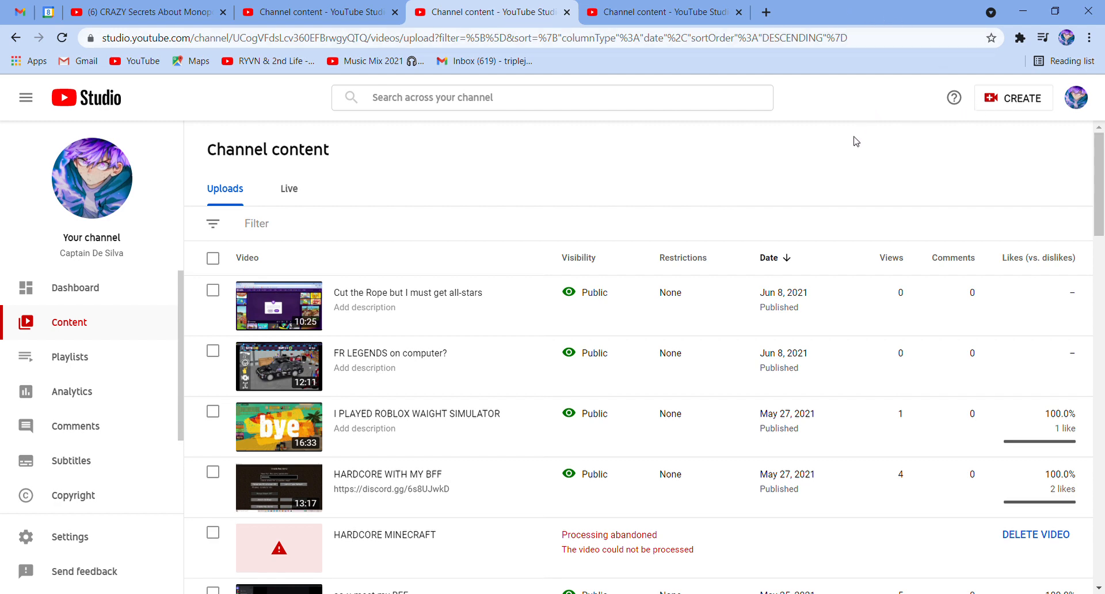
mouse_move(843, 184)
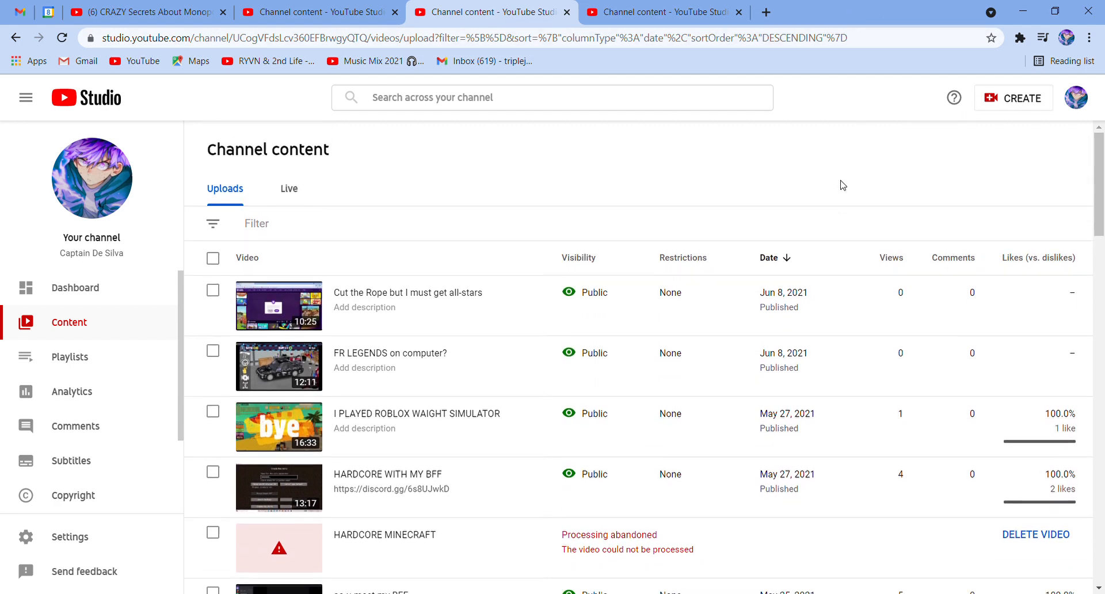
Check the remaining Content list, then move to the other Channel content tab with the SHOW OFF upload.
scroll(down, 3)
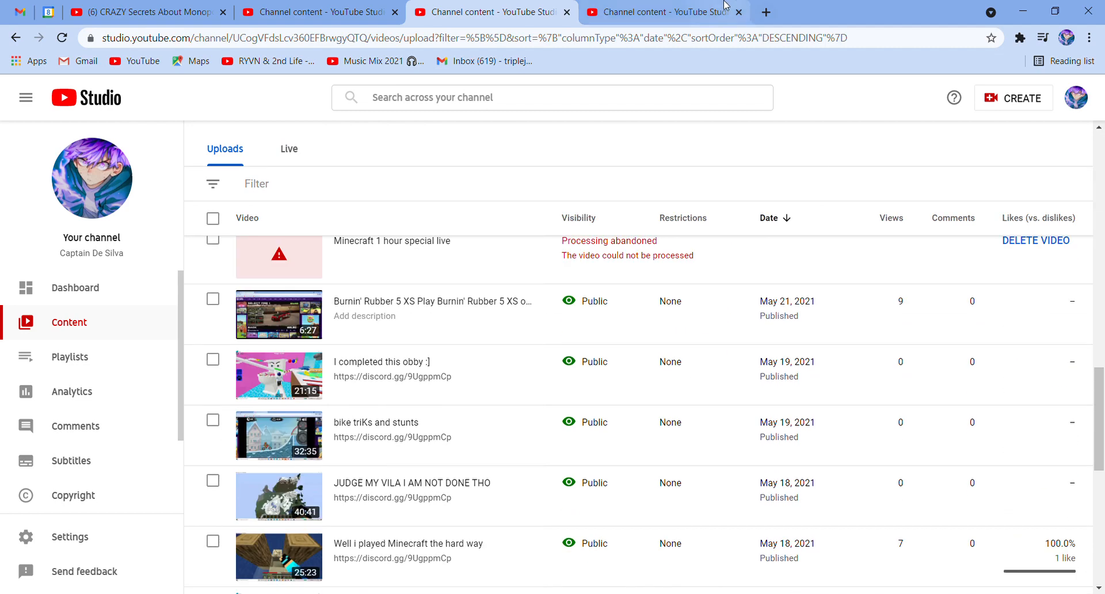
click(318, 11)
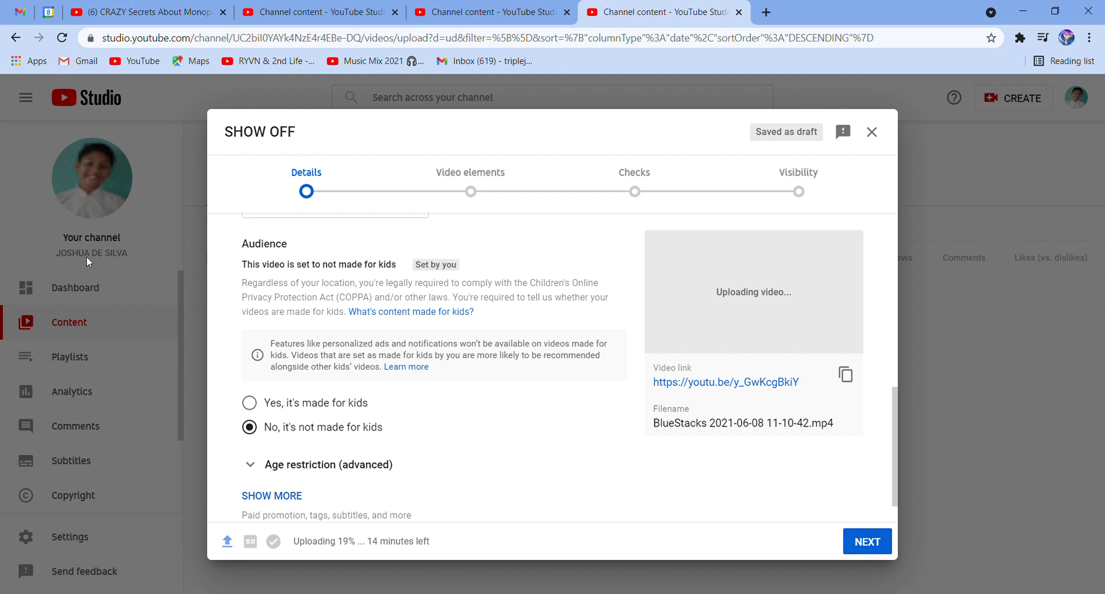
mouse_move(865, 373)
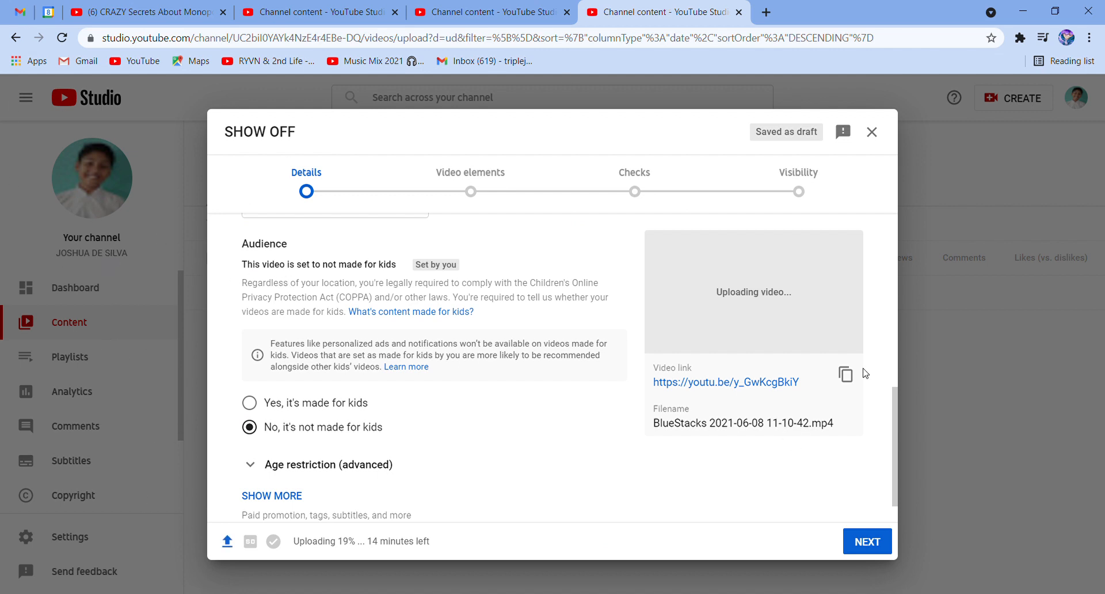
mouse_move(590, 19)
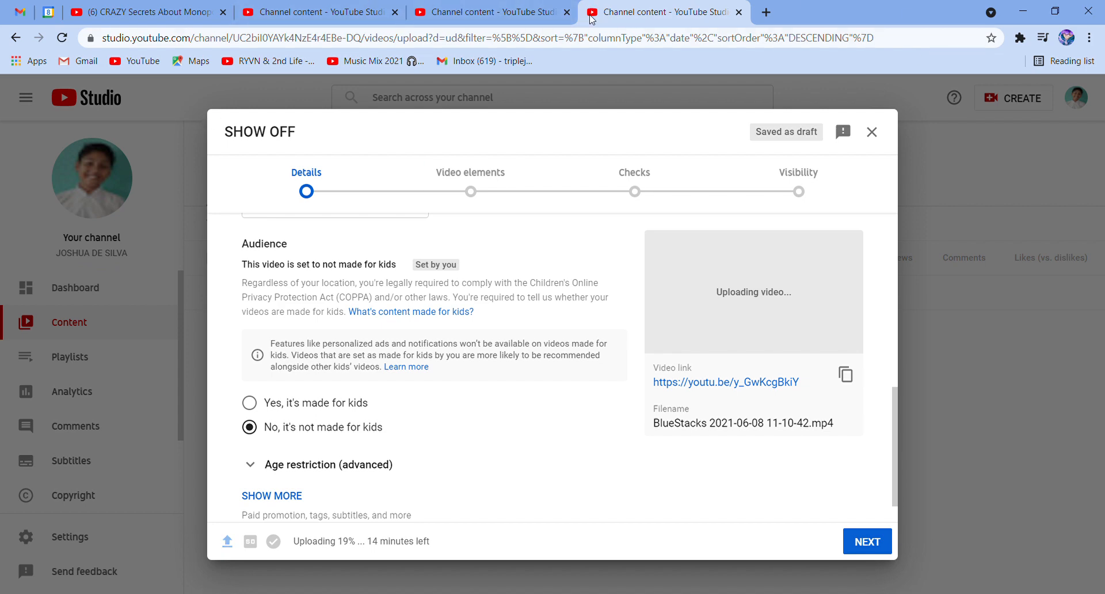
click(769, 12)
text(youtube.com)
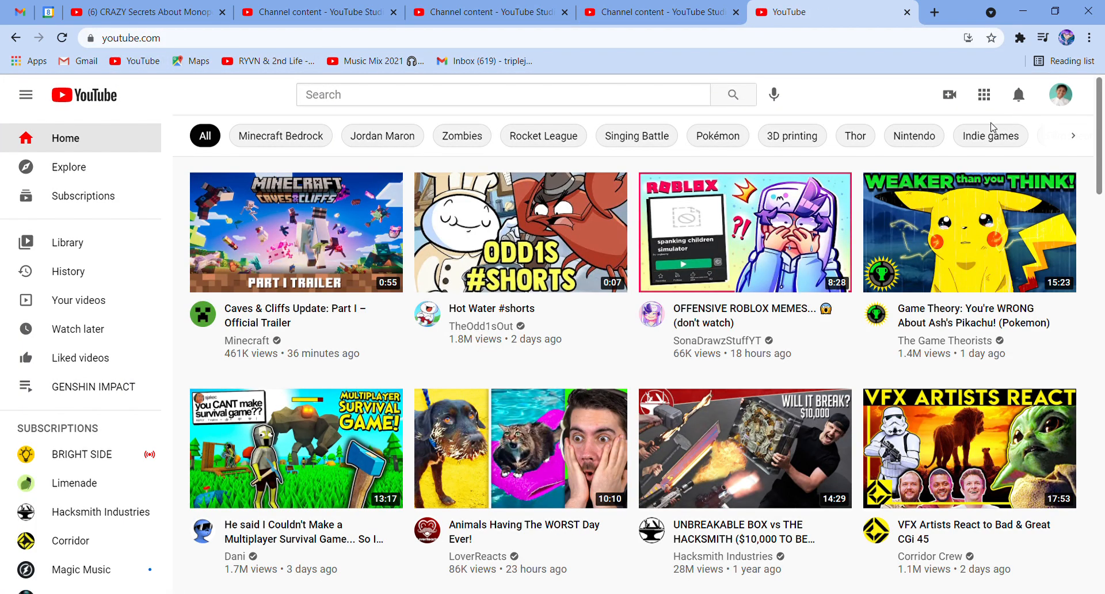
mouse_move(942, 128)
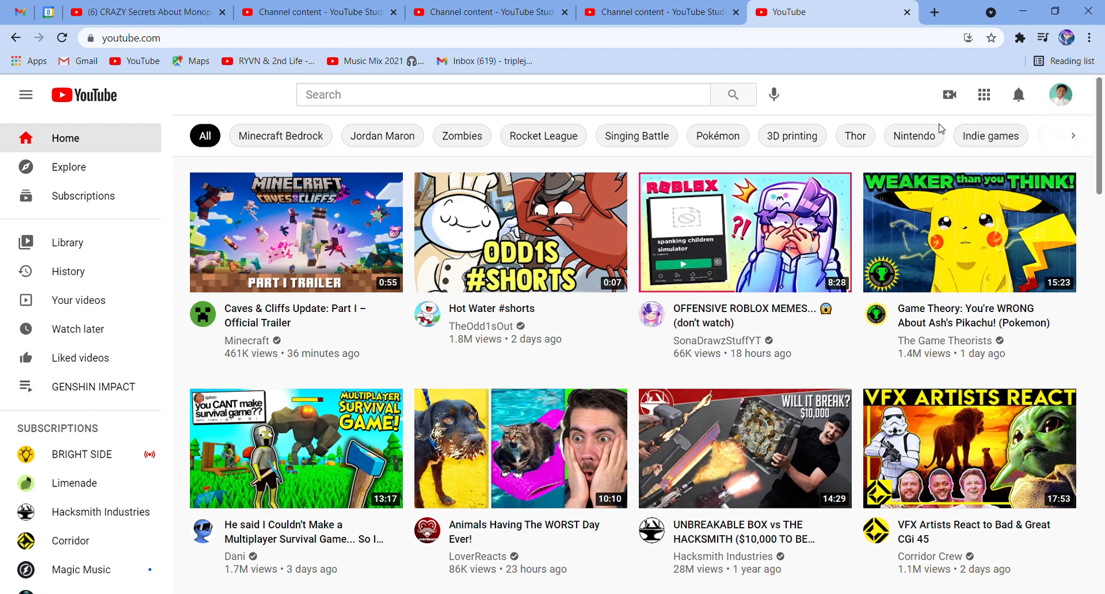